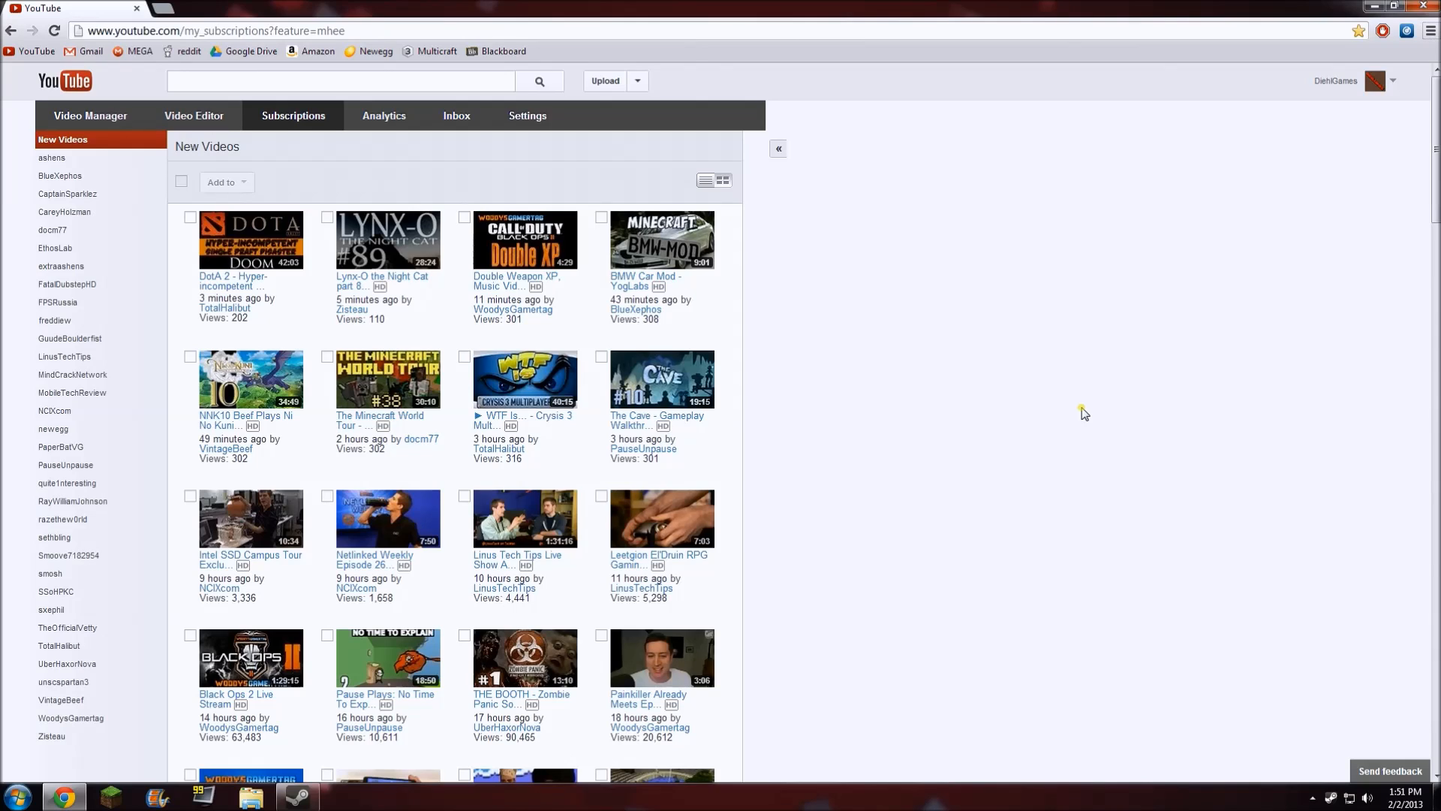
mouse_move(830, 33)
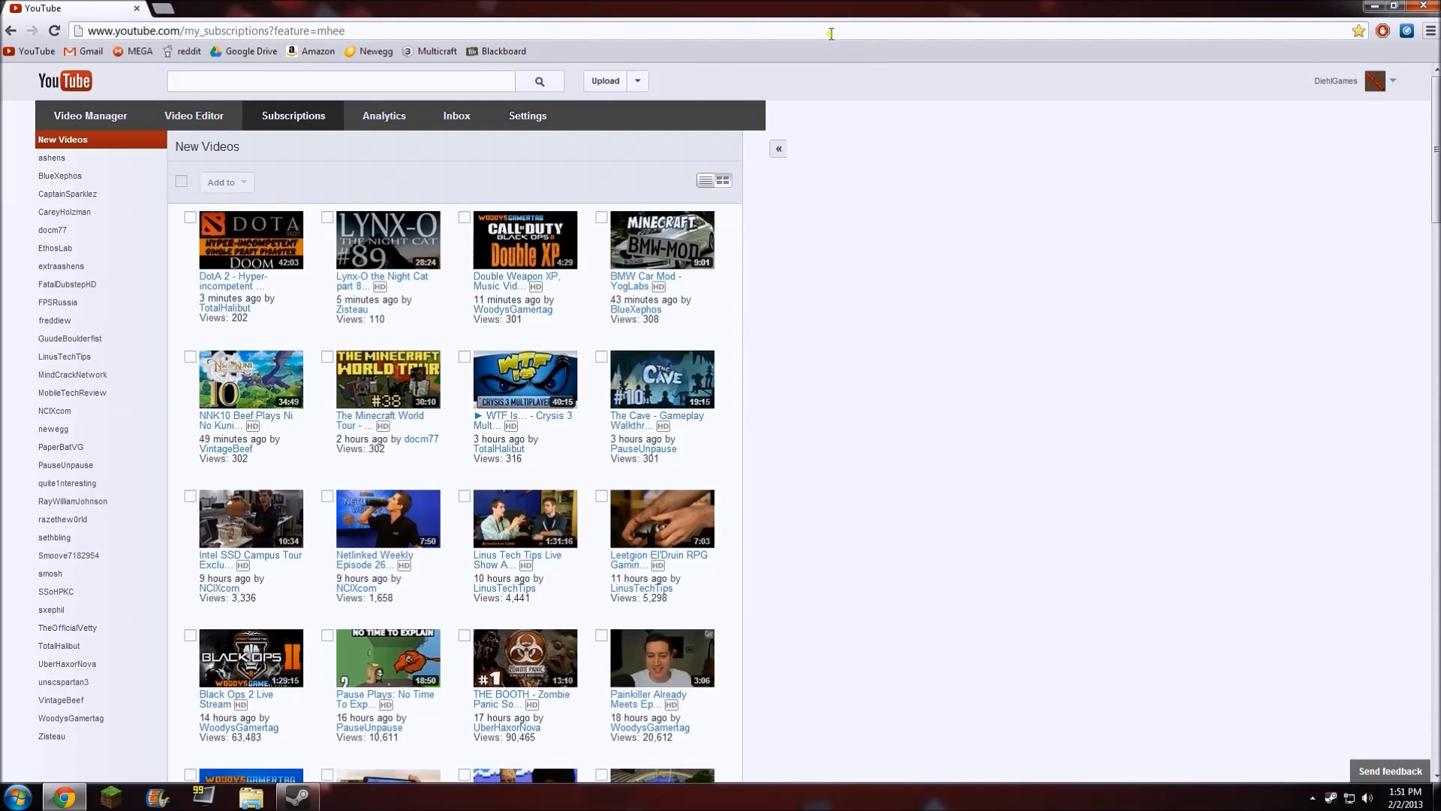
Go to mojang.com from the YouTube subscriptions page.
text(mojang.com)
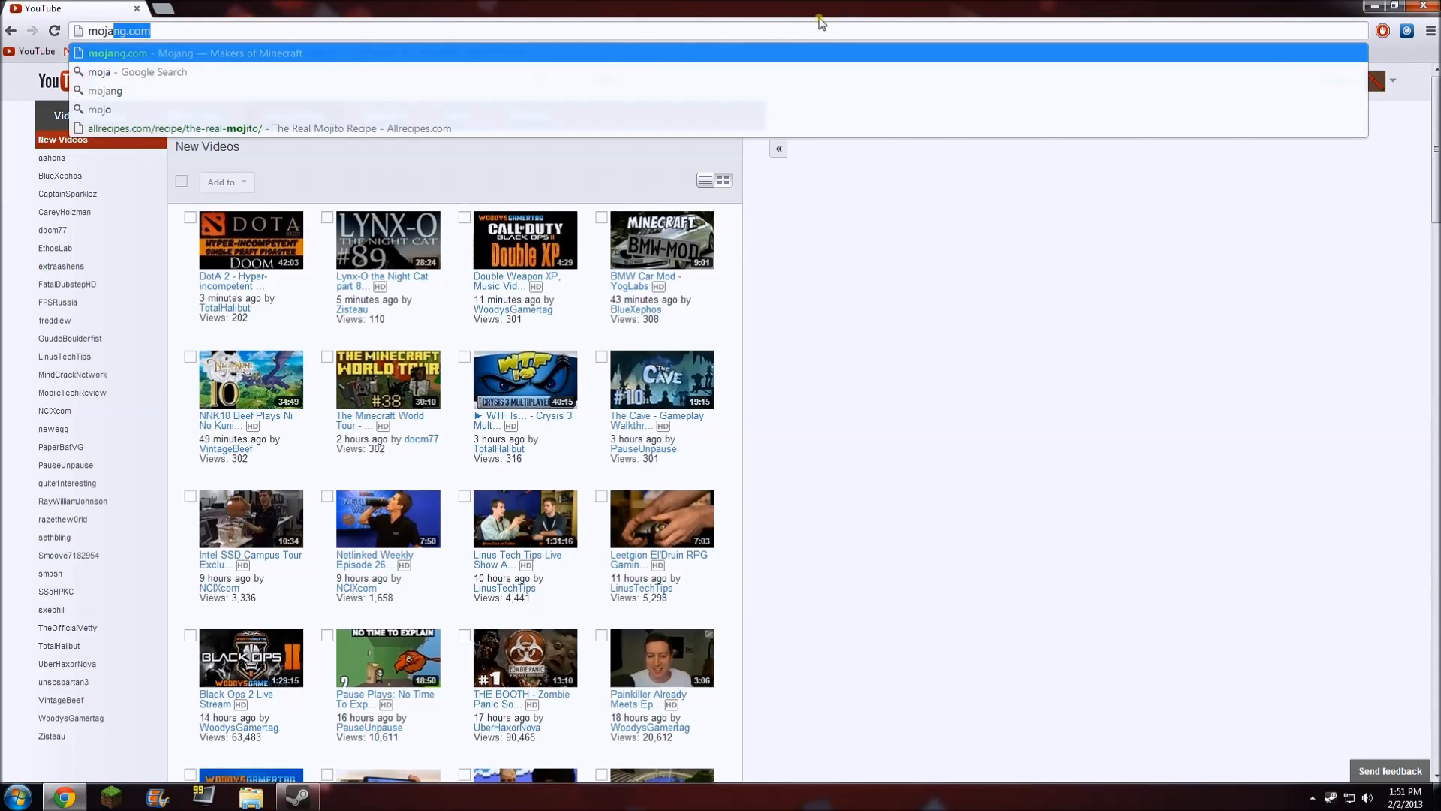
text(mojang.com)
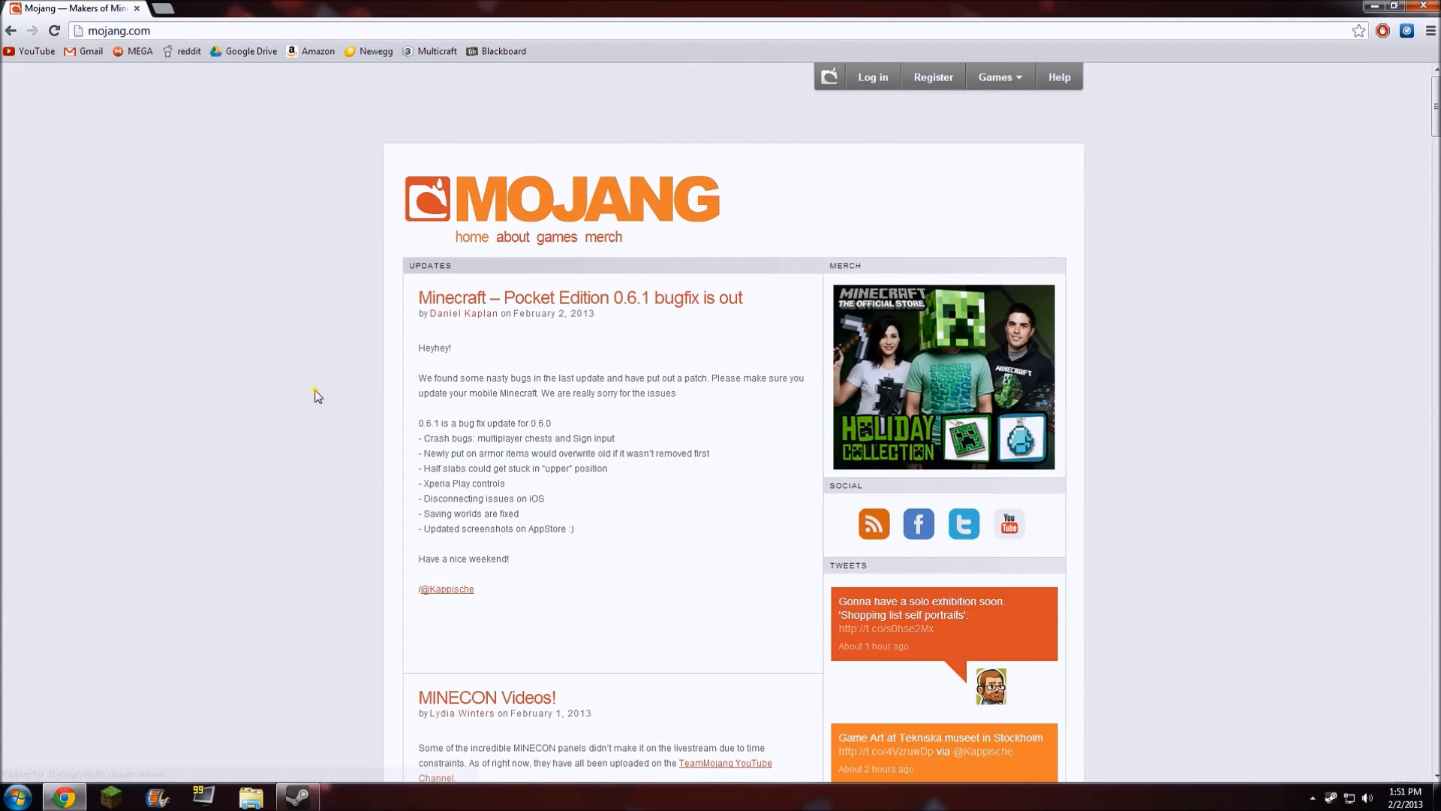
Download the Snapshot 13w05b client jar, keeping it despite the download warning.
scroll(down, 3)
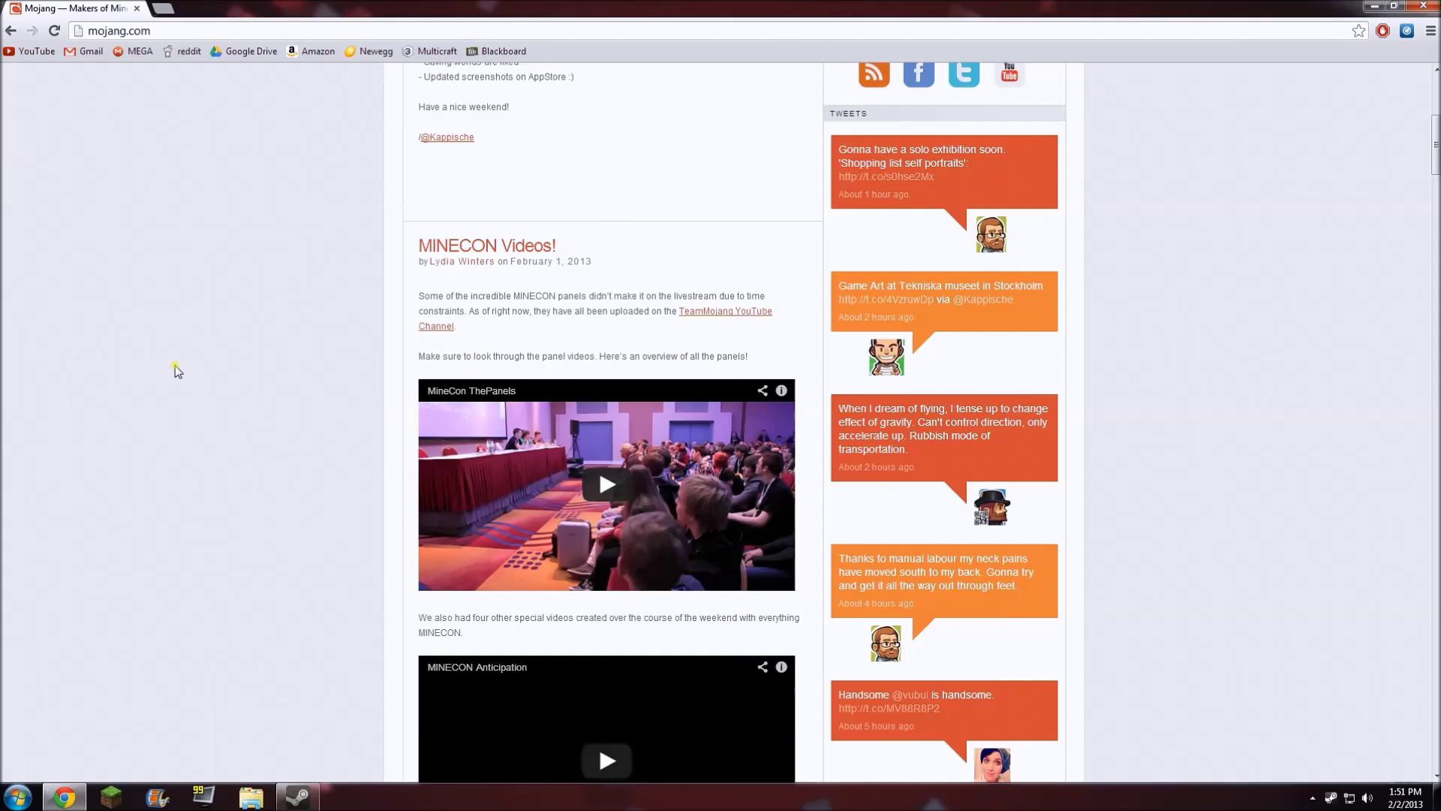
scroll(down, 3)
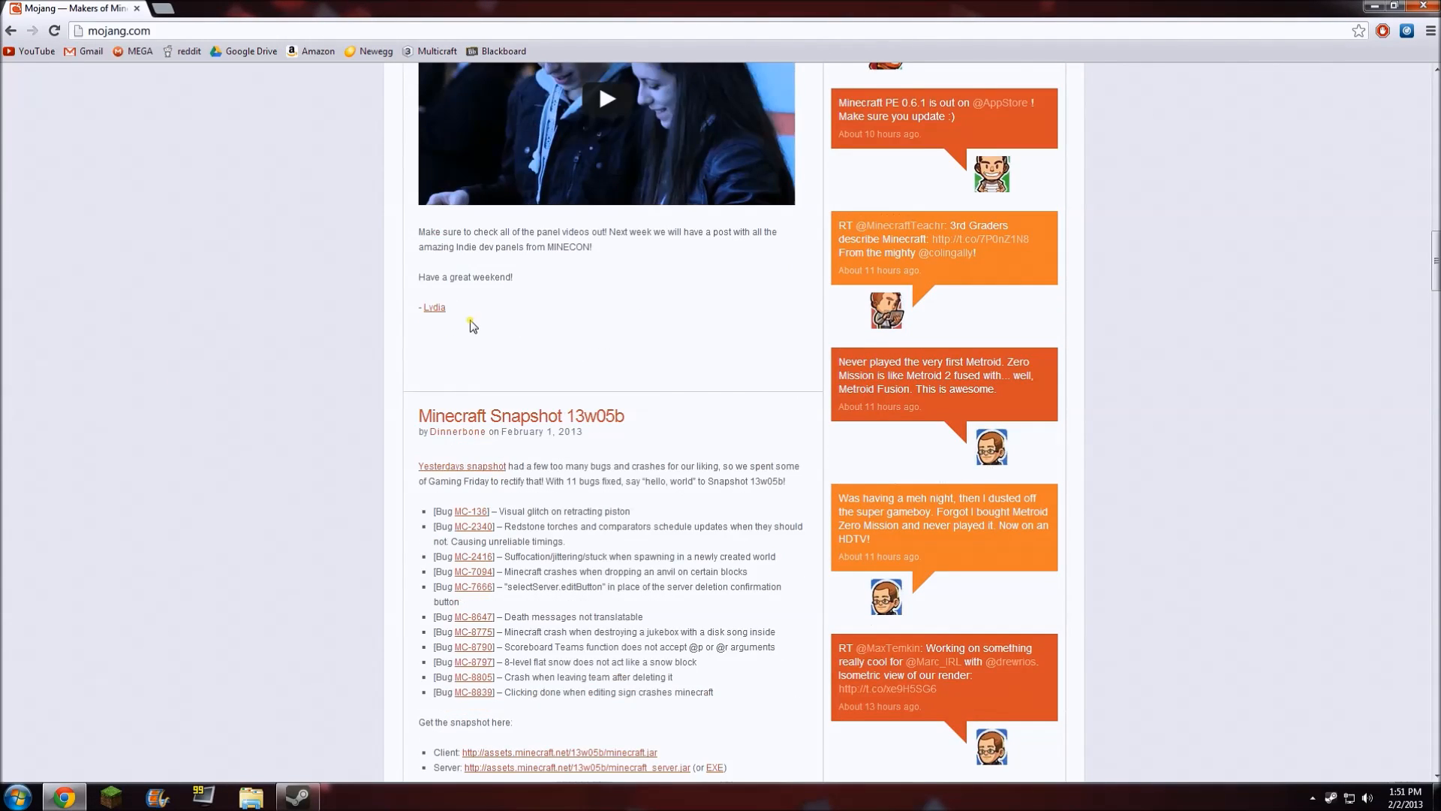
scroll(down, 3)
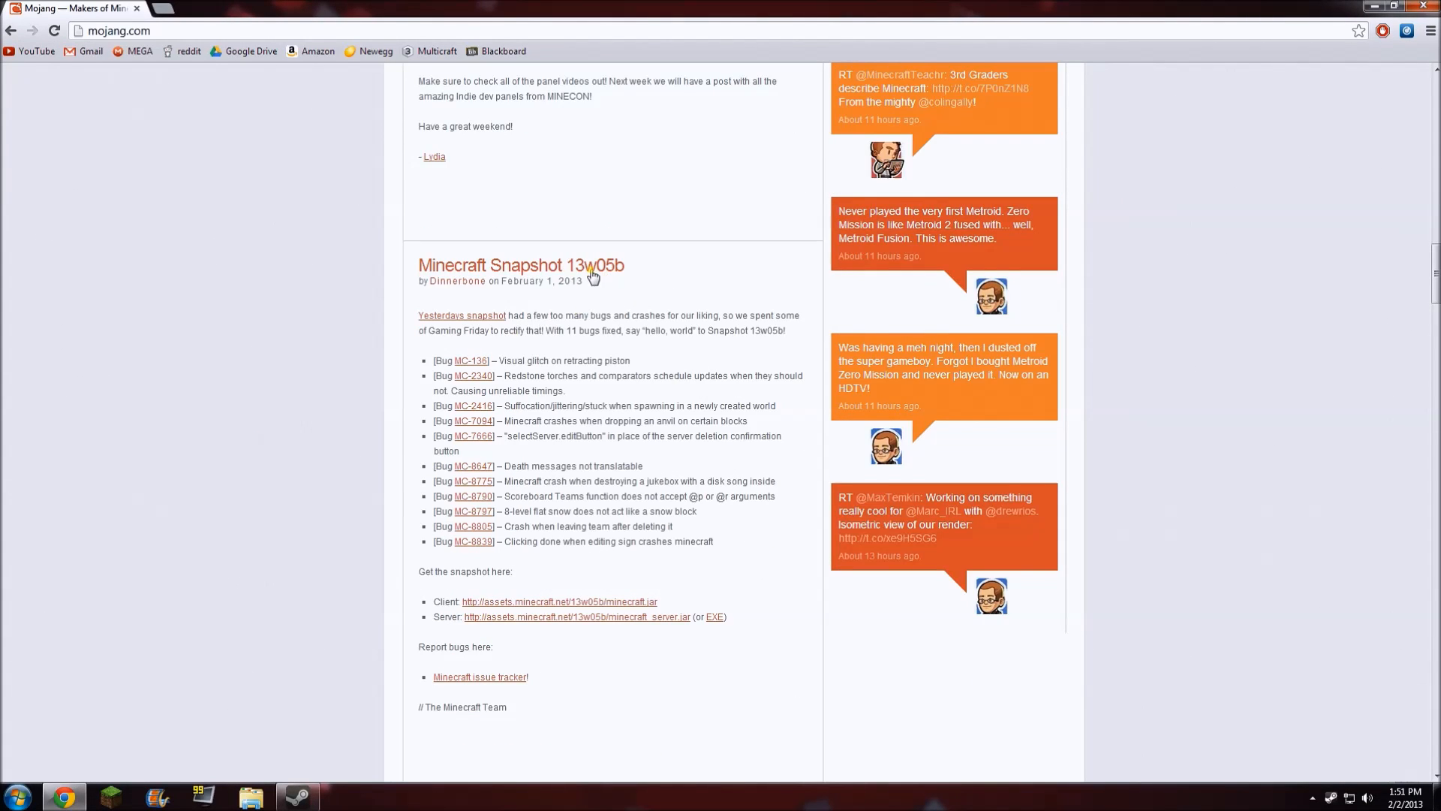
mouse_move(527, 351)
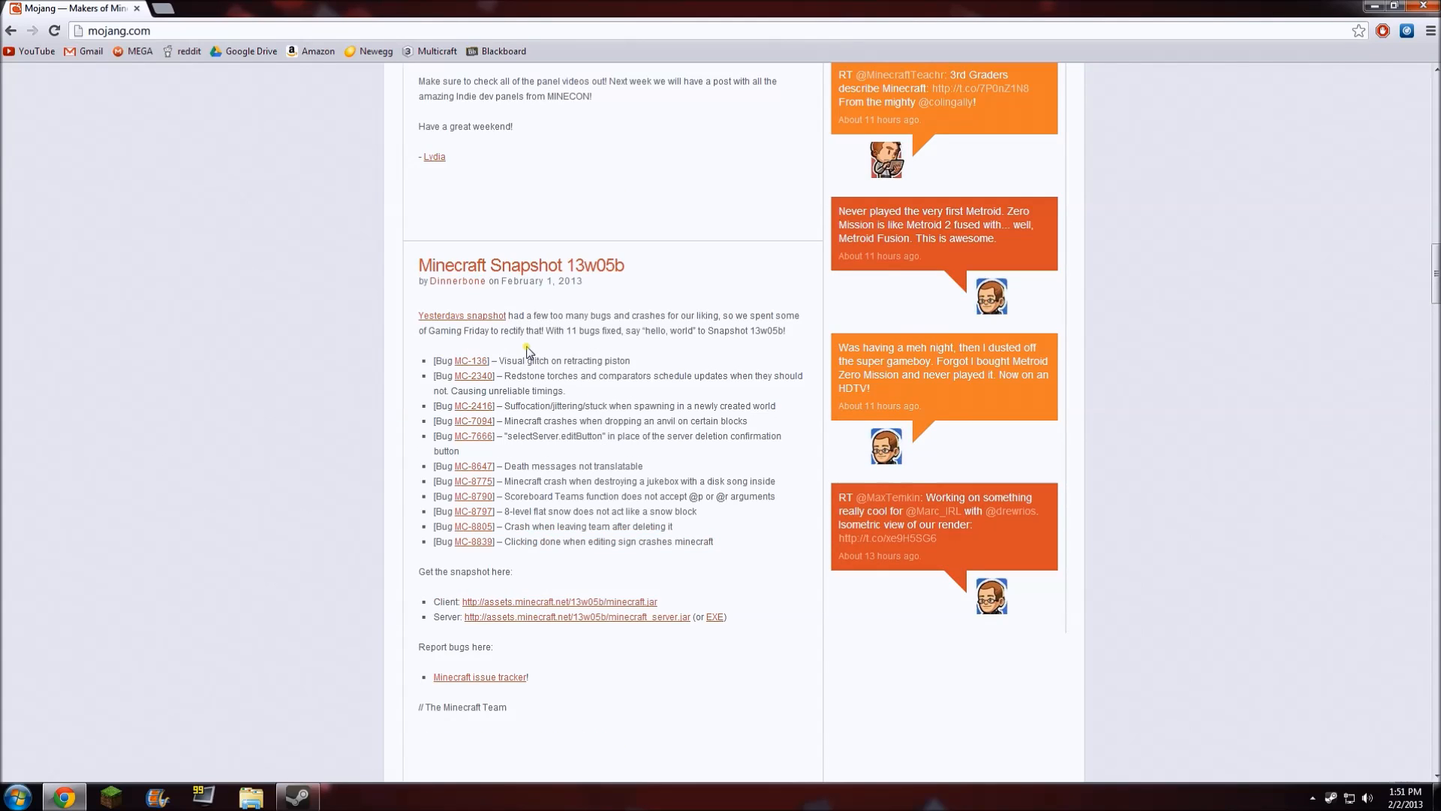
scroll(down, 3)
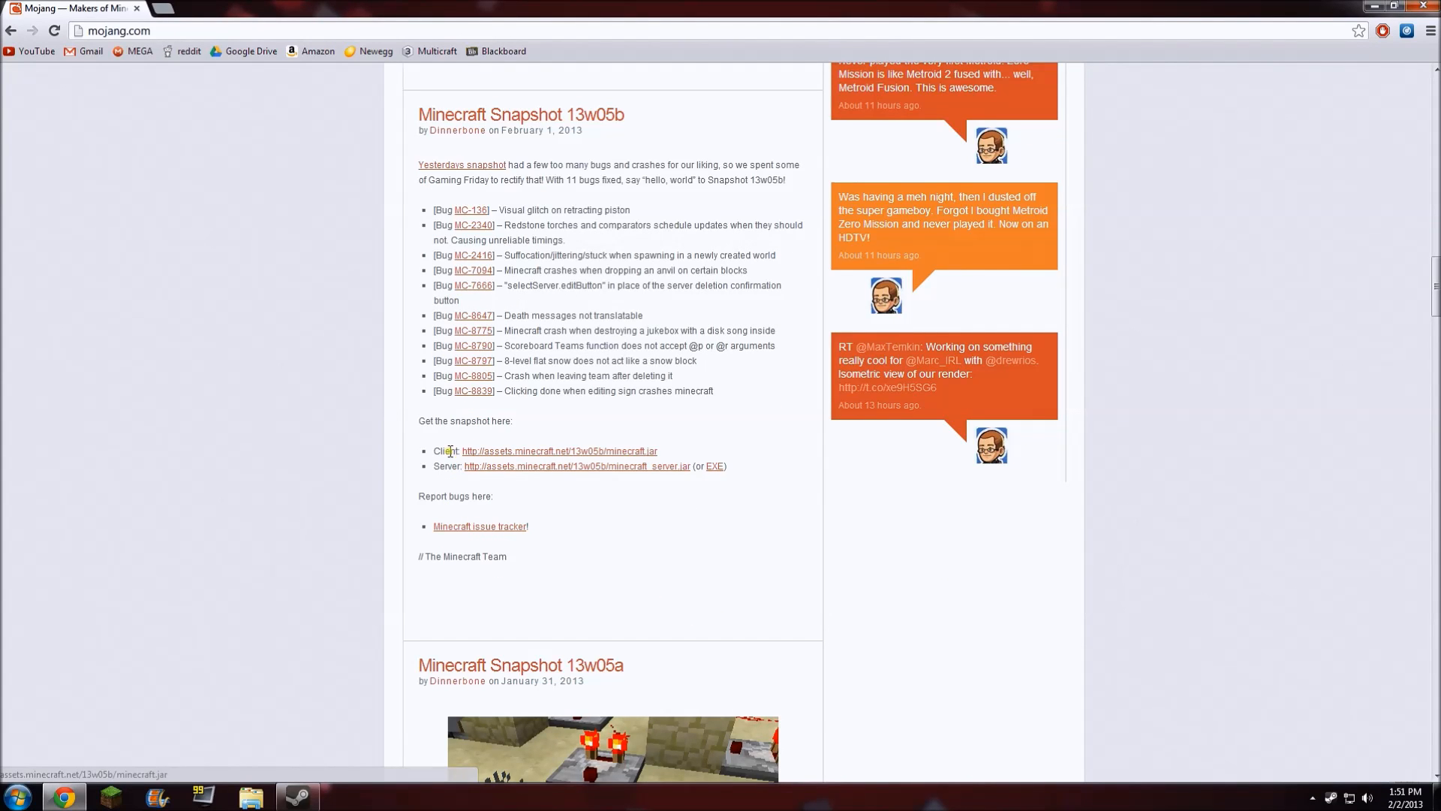
click(558, 451)
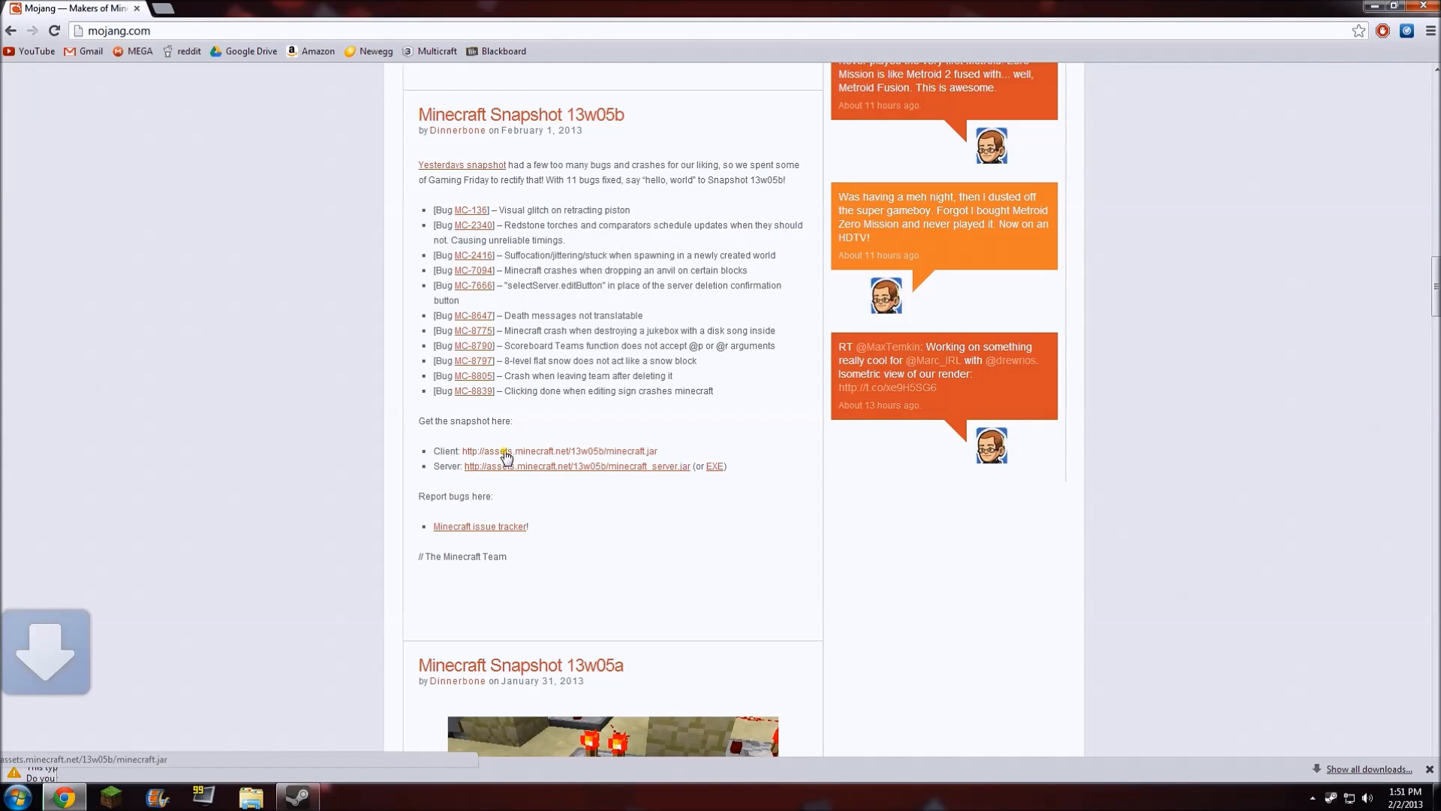
click(559, 450)
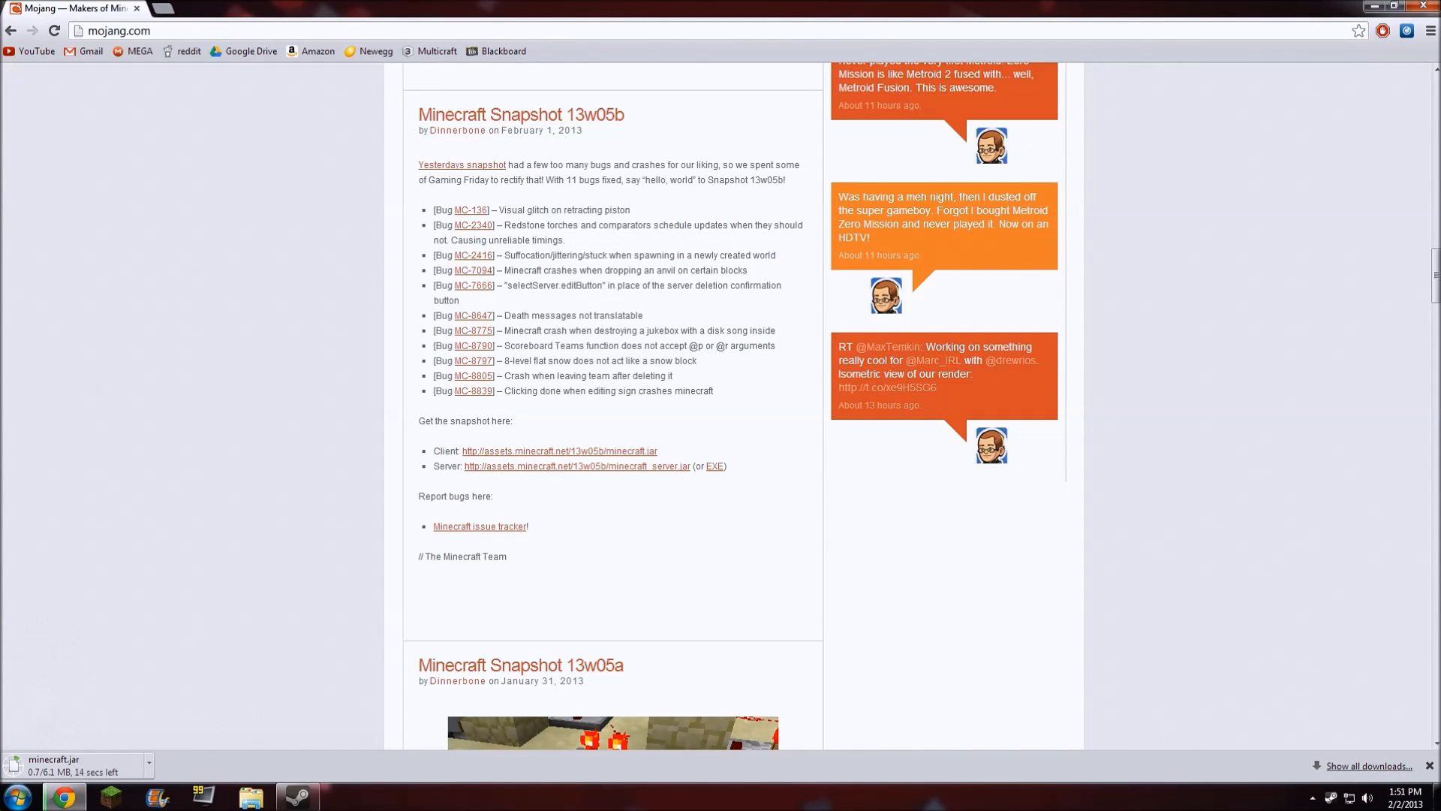
click(15, 795)
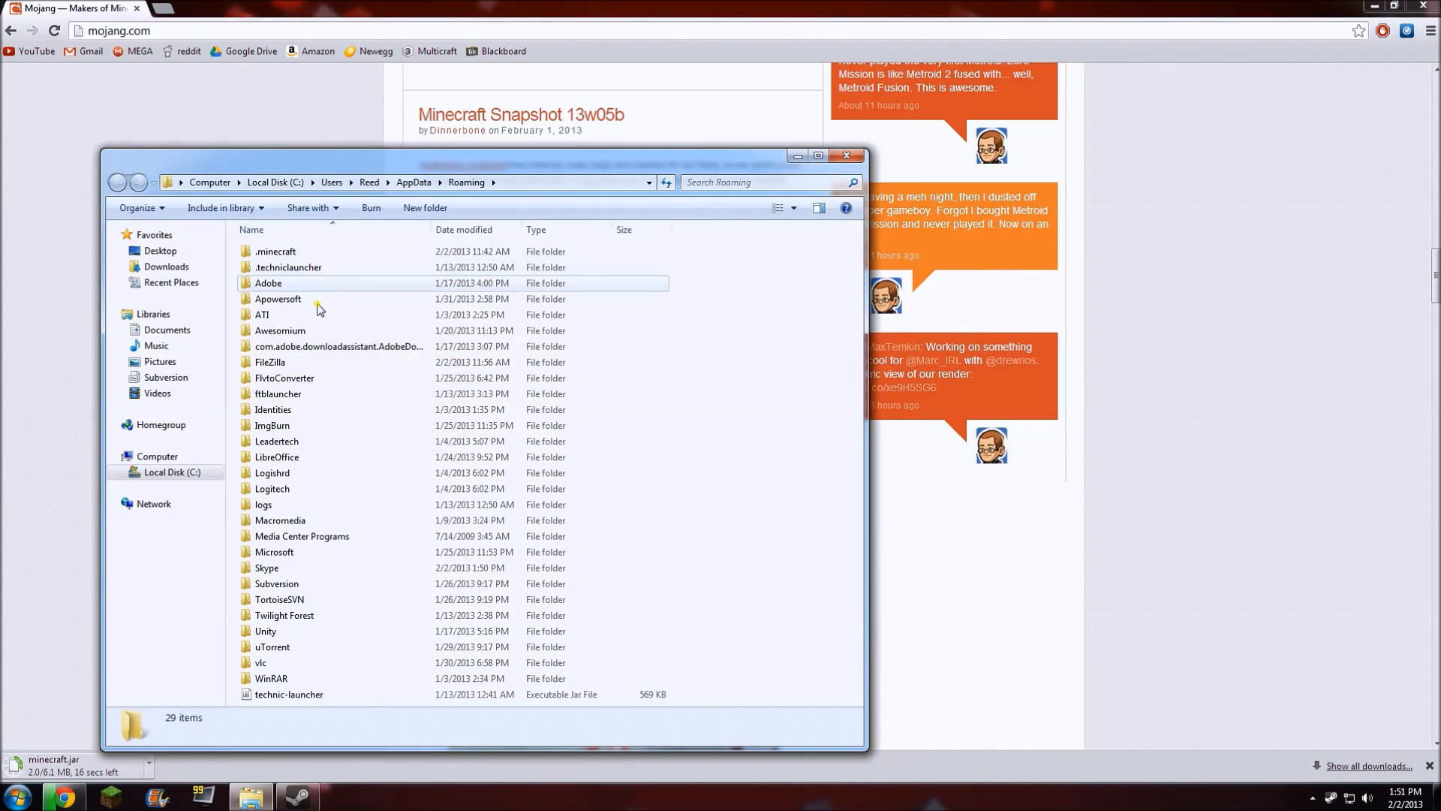
mouse_move(341, 298)
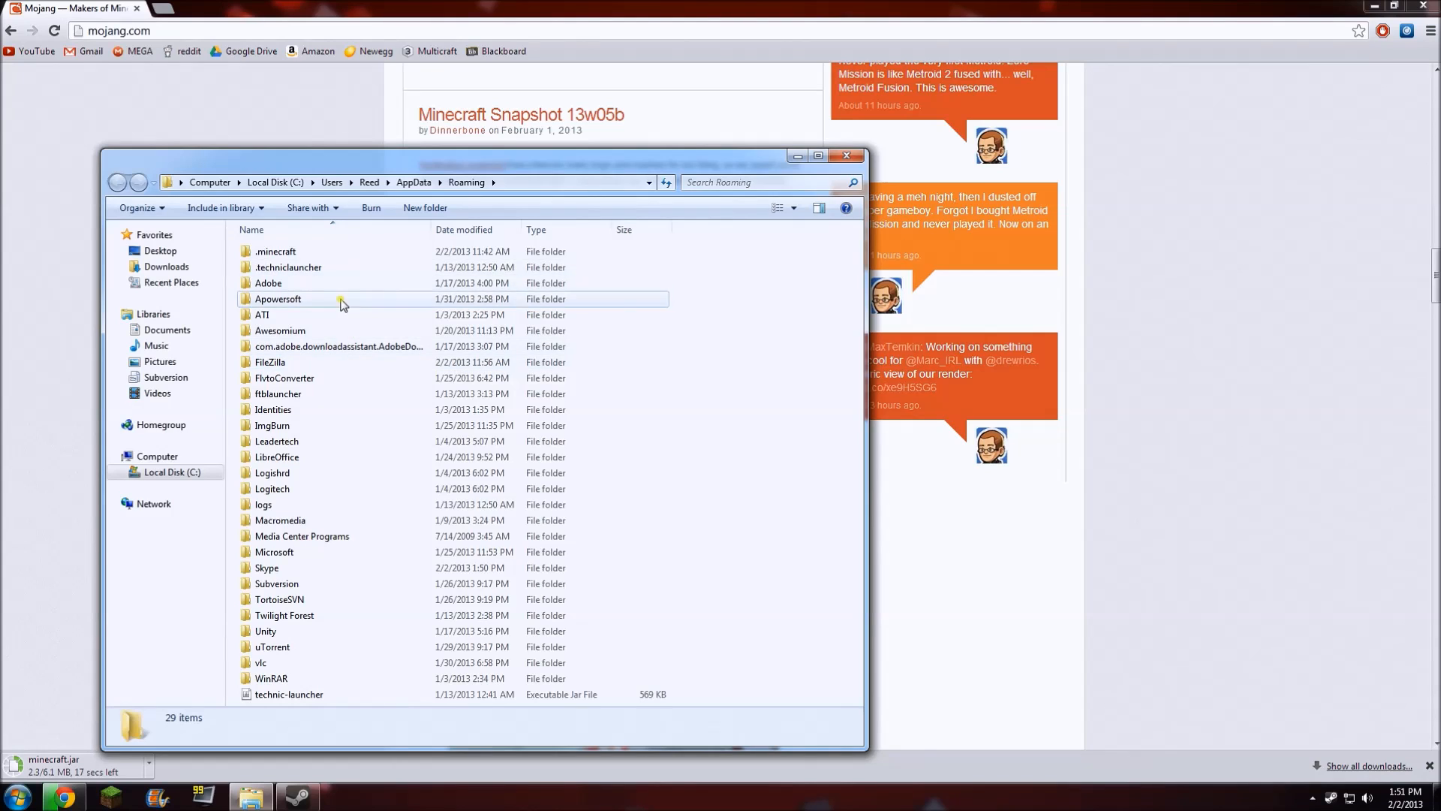
mouse_move(276, 251)
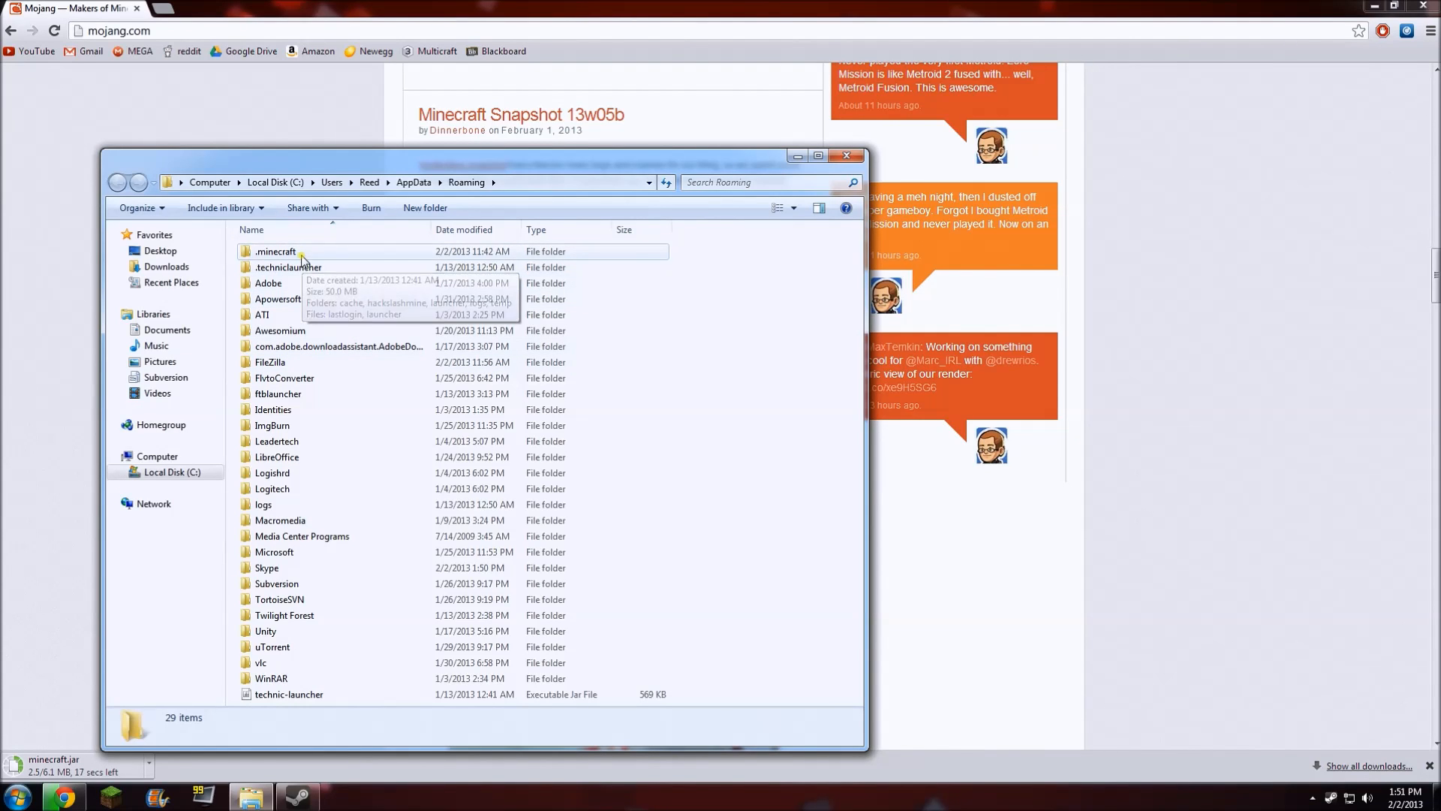
Go into .minecraft/bin and select the existing minecraft jar.
double_click(276, 251)
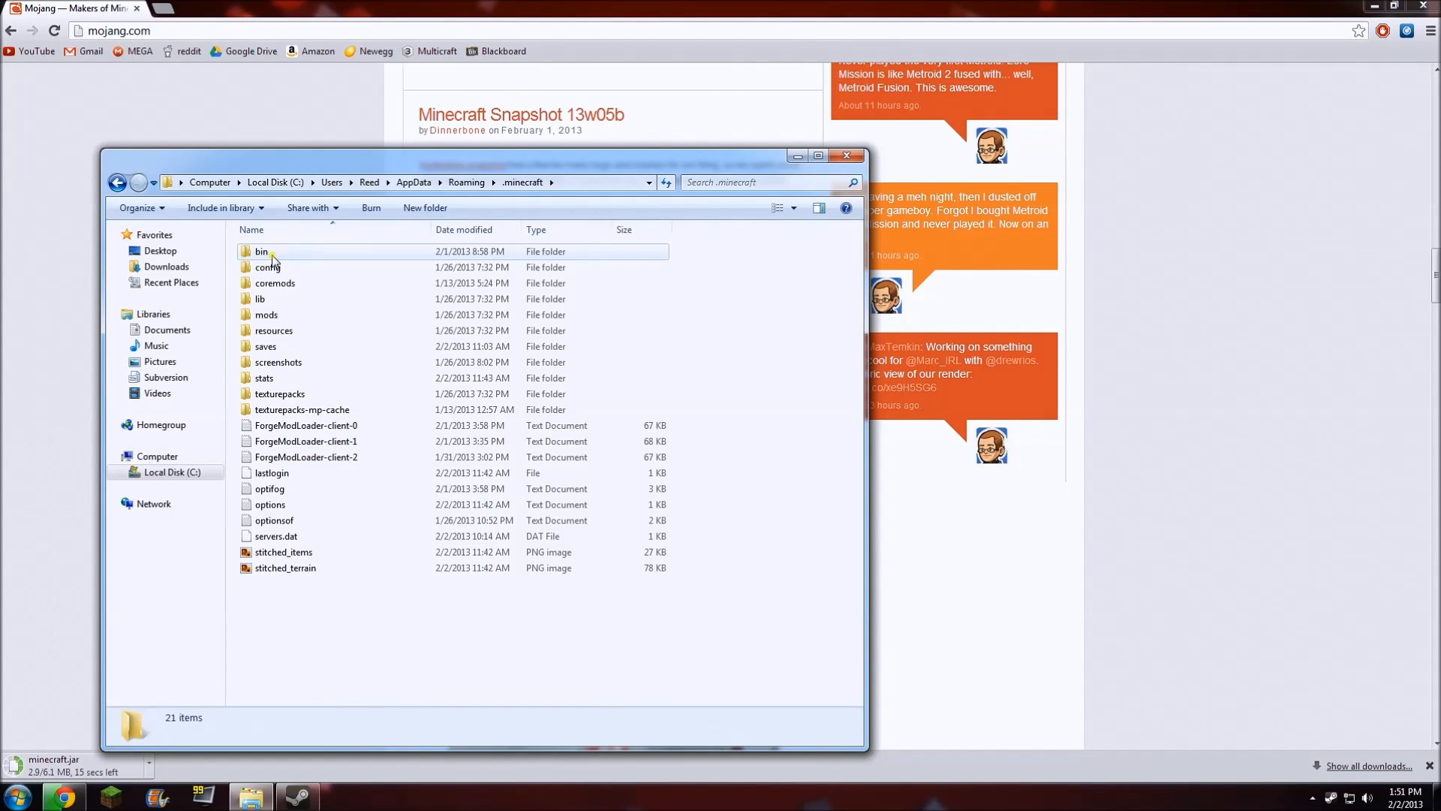
double_click(261, 251)
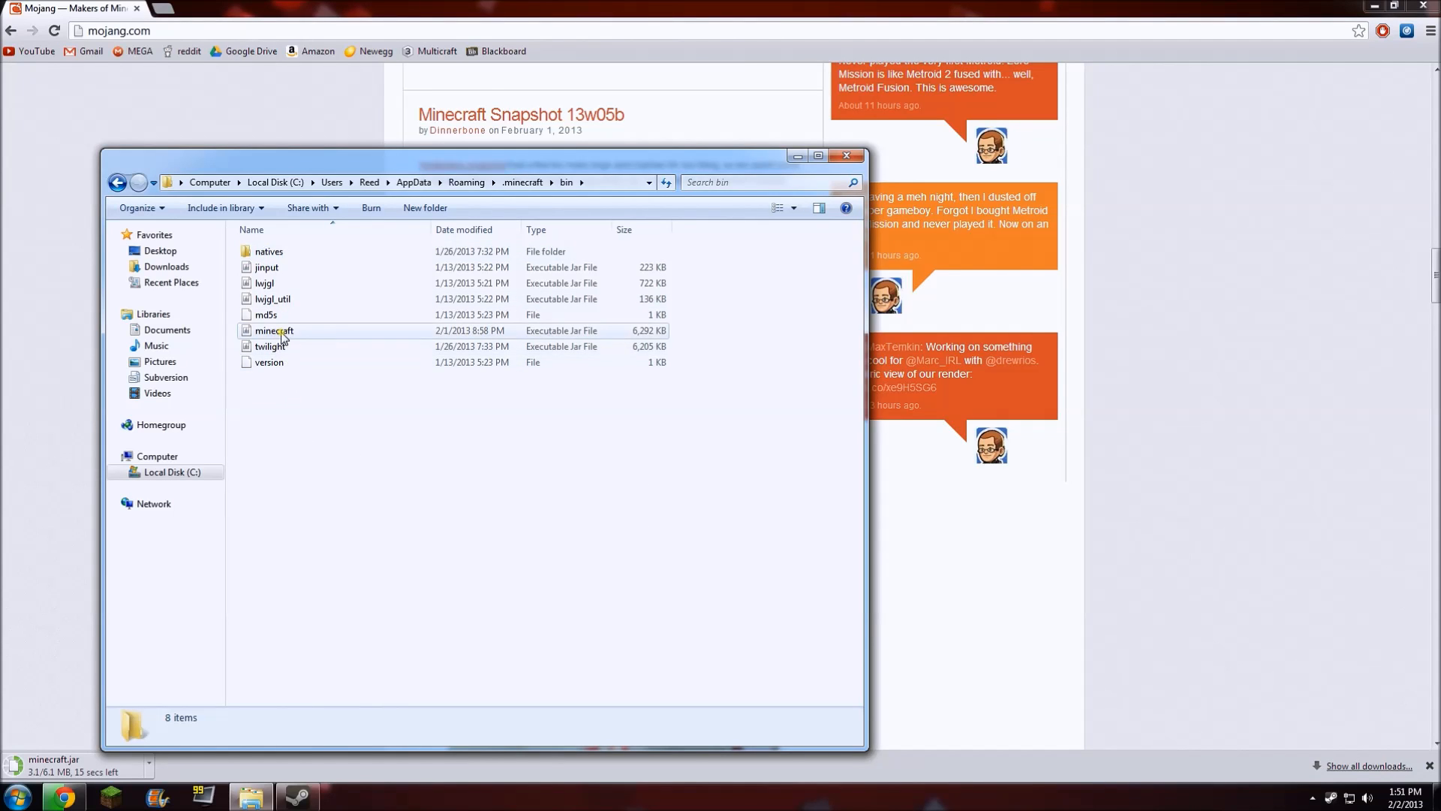
mouse_move(276, 331)
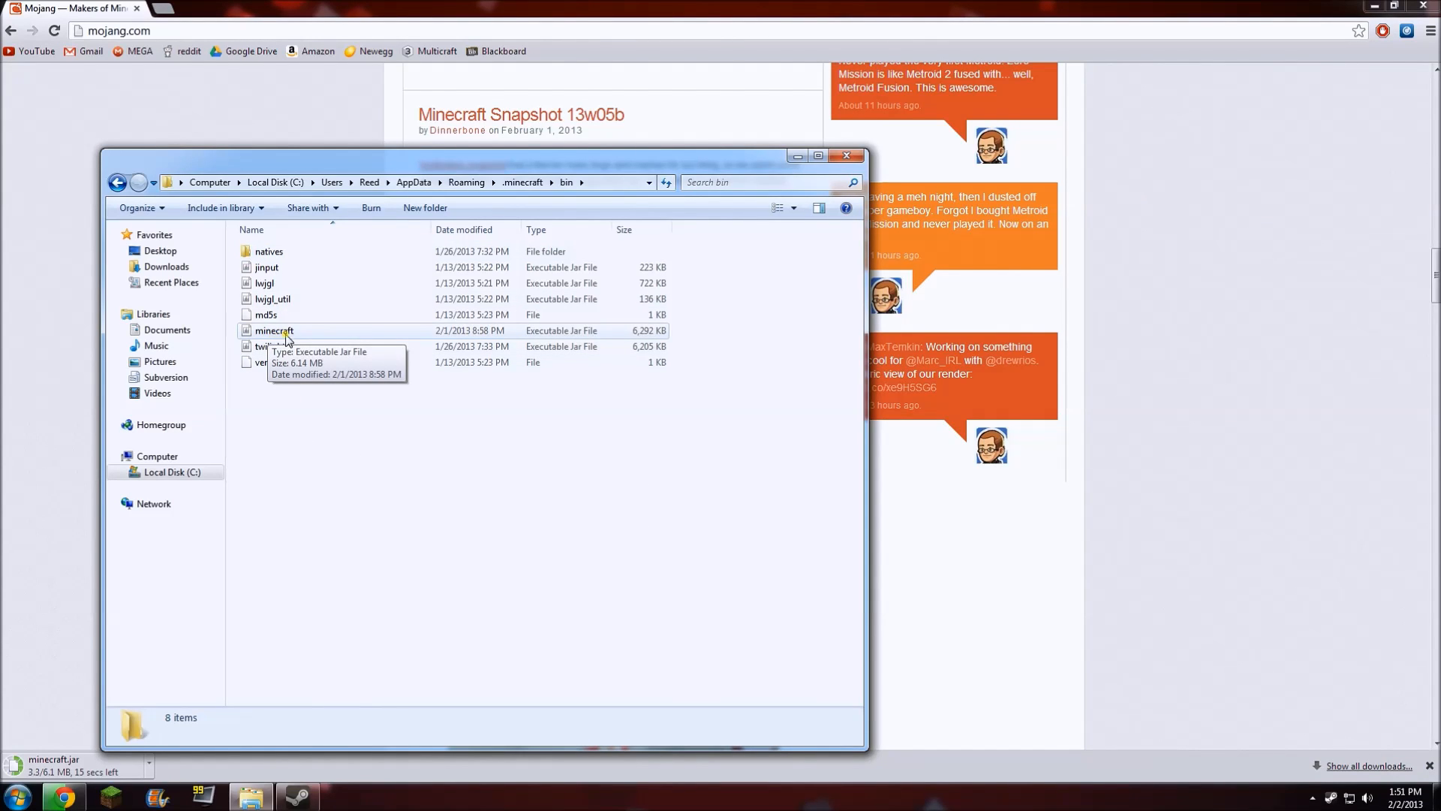
click(273, 330)
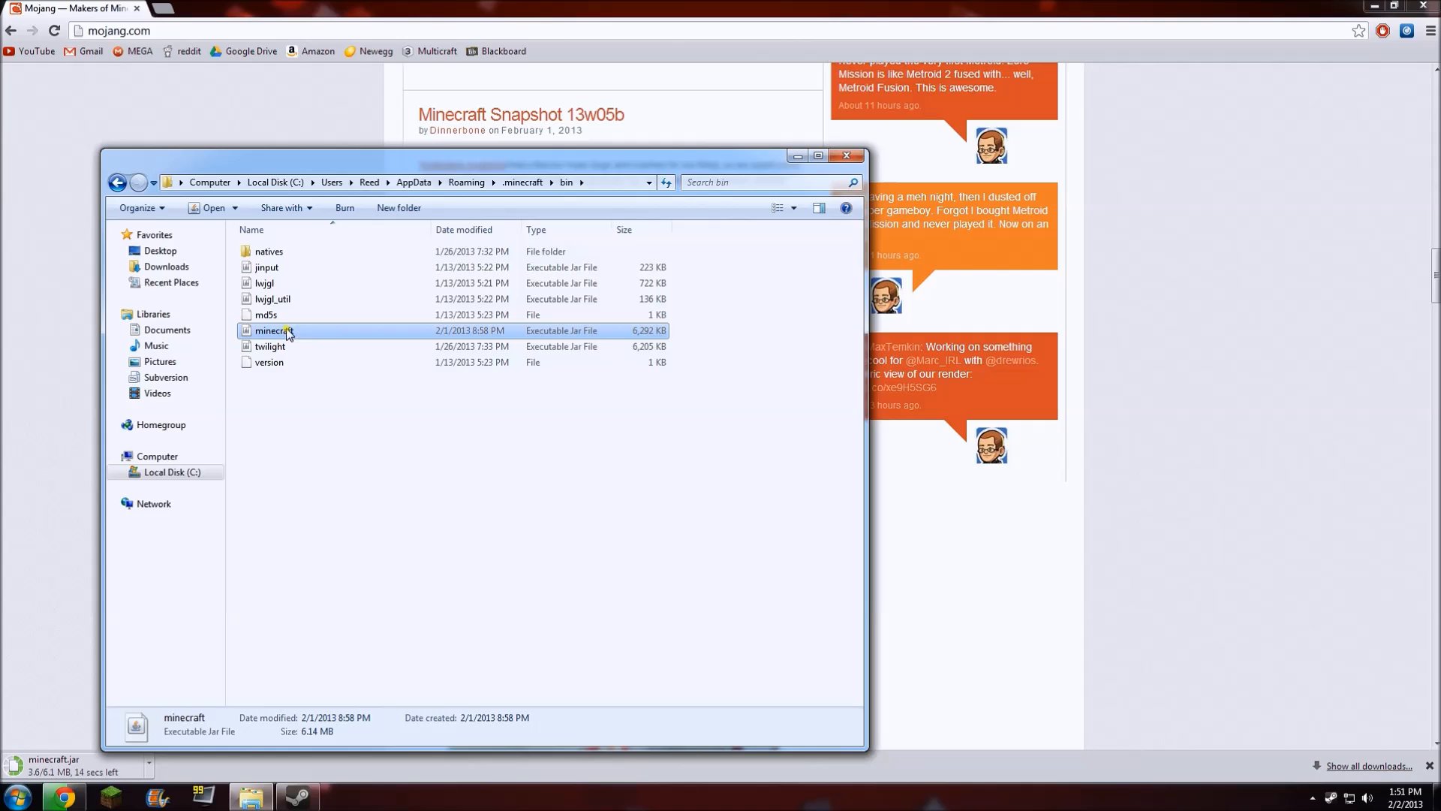
mouse_move(435, 527)
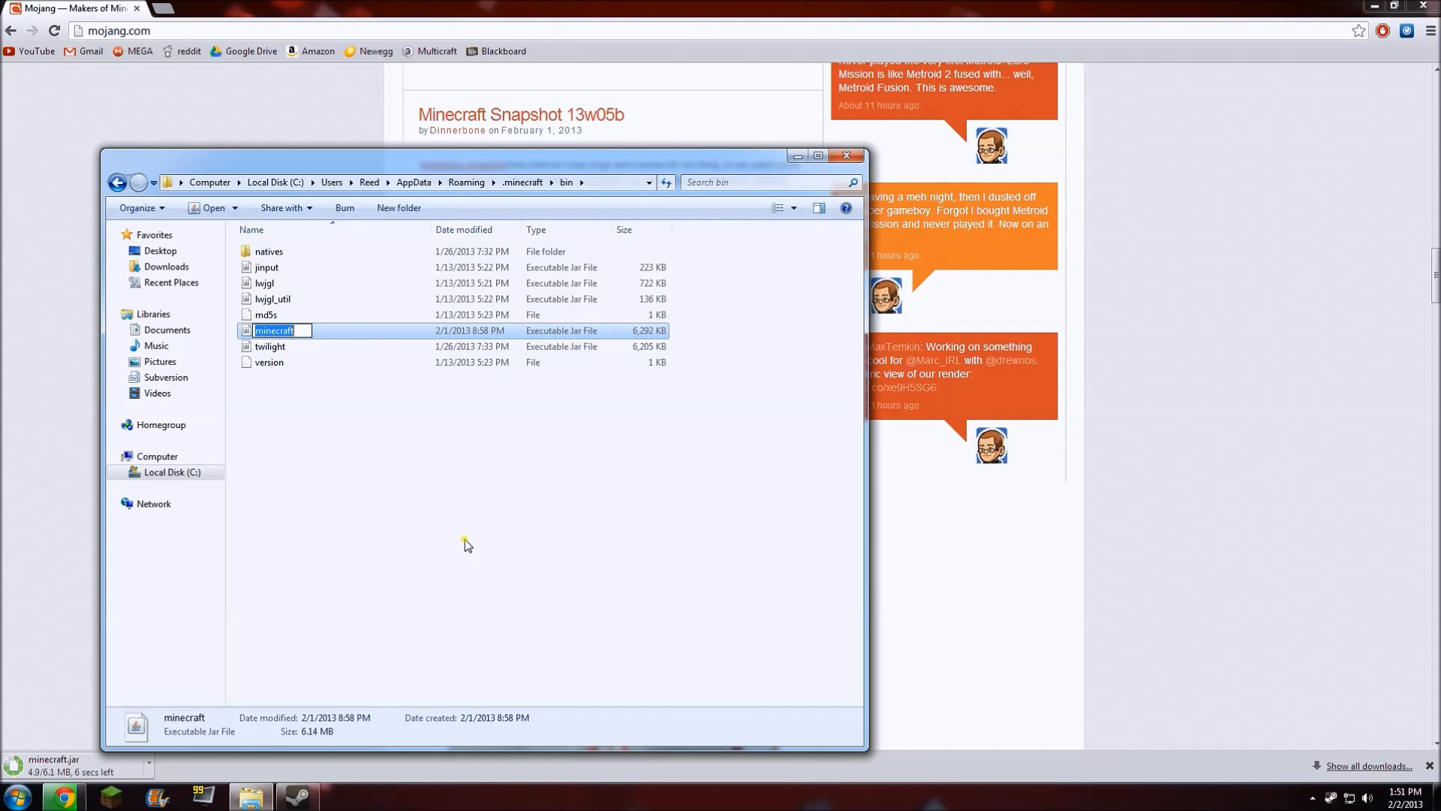
Rename the old minecraft jar to 1.4.7.
text(1.4.7)
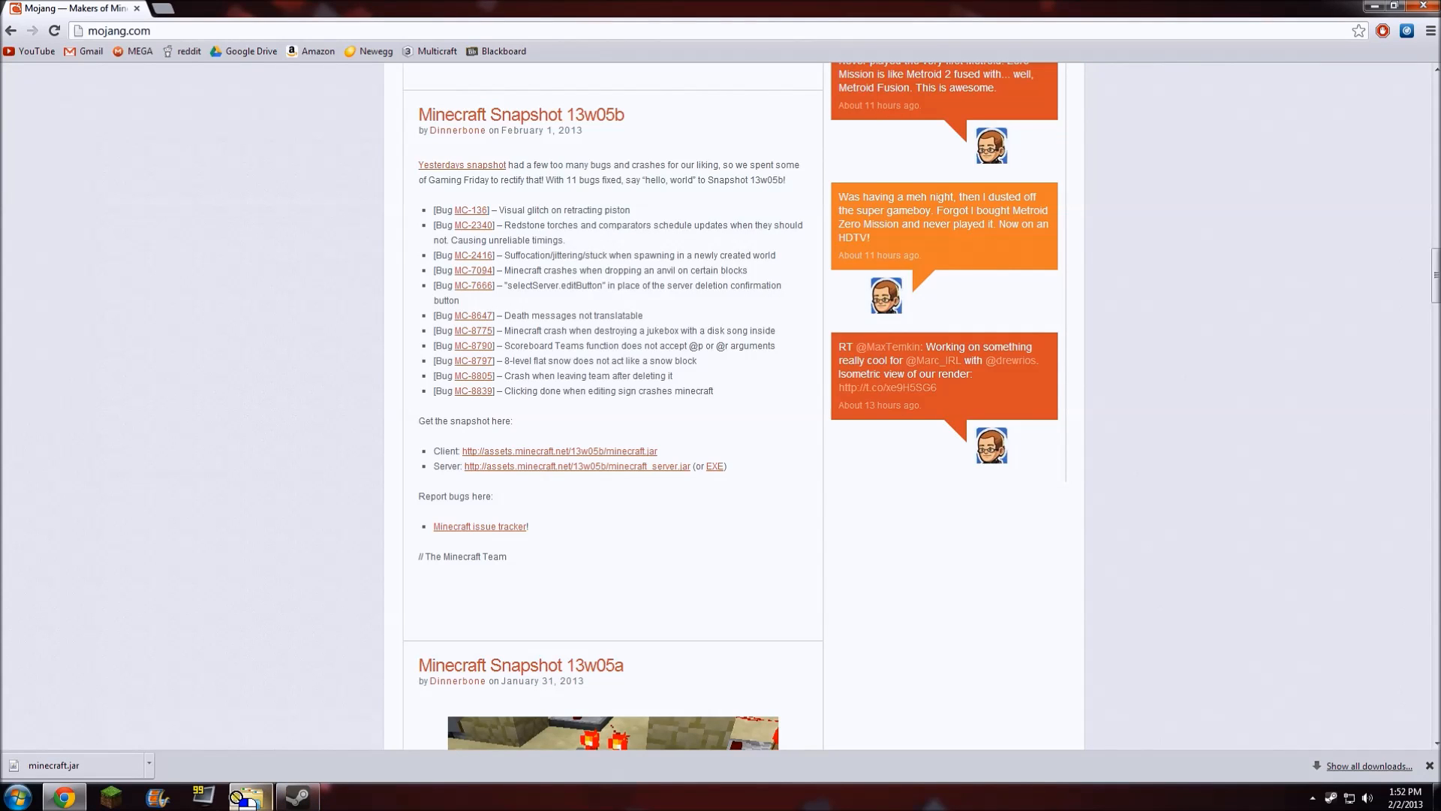
Return to the bin folder showing the new minecraft jar beside 1.4.7.
click(248, 795)
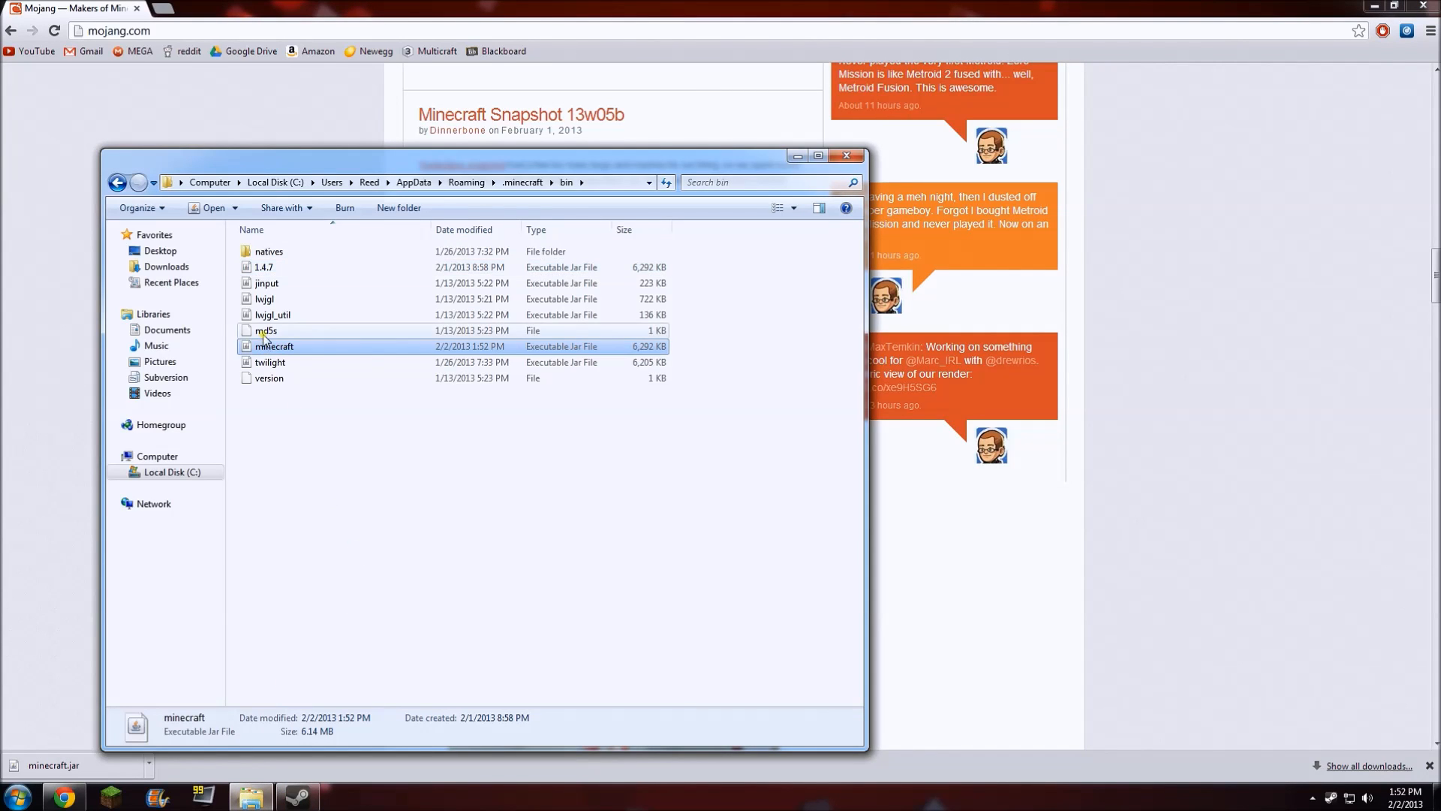
mouse_move(279, 267)
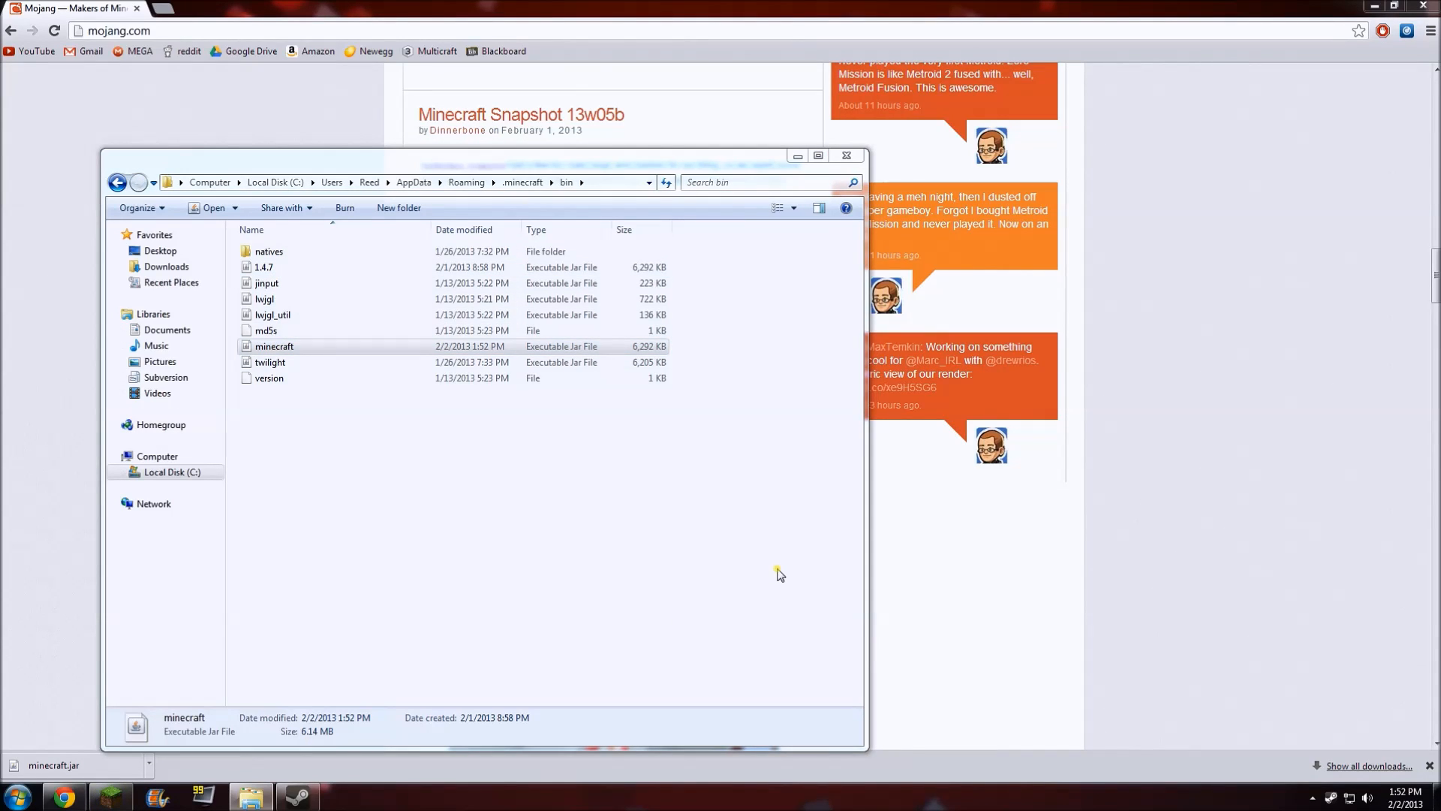
Launch the Minecraft Launcher and log in with the saved account.
double_click(273, 347)
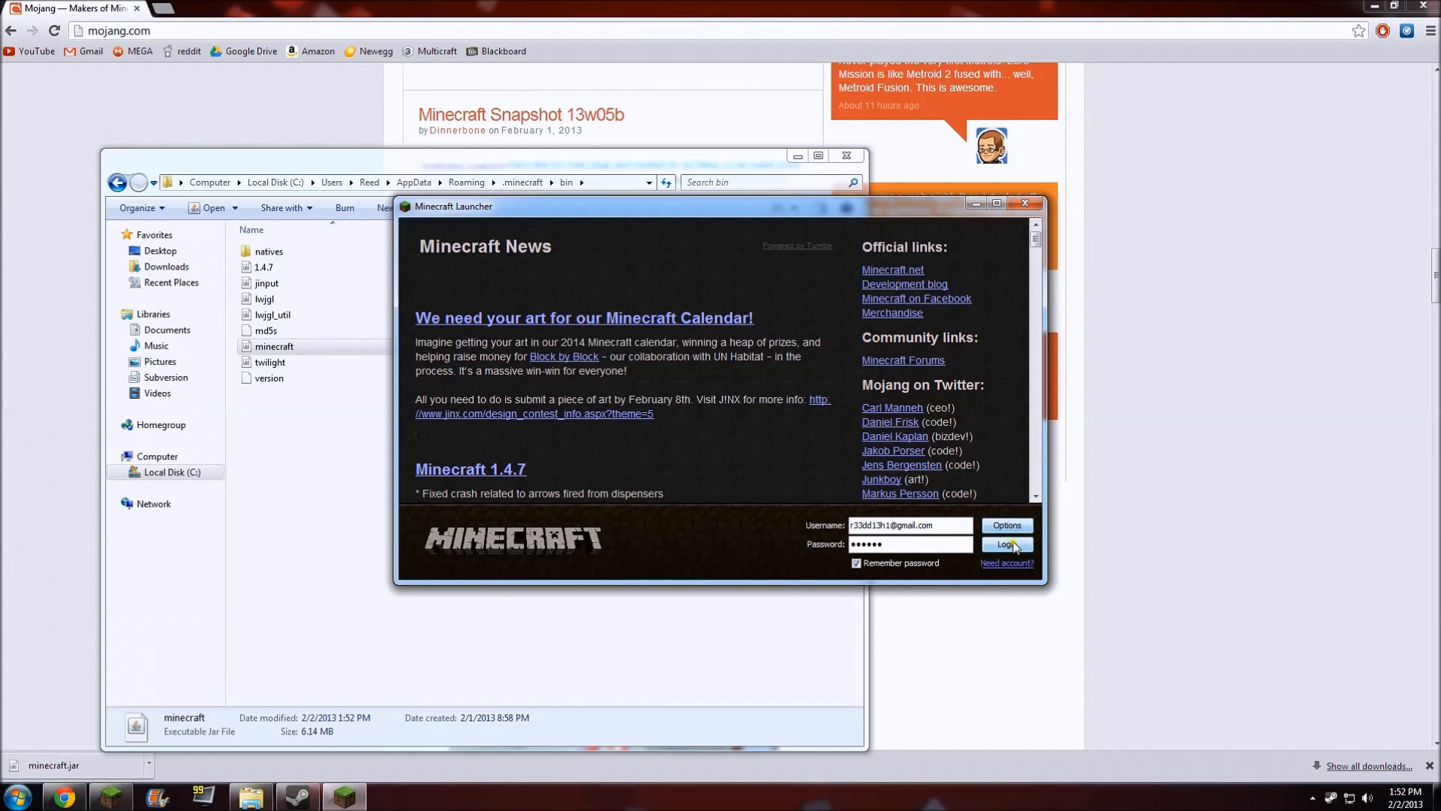
click(1006, 544)
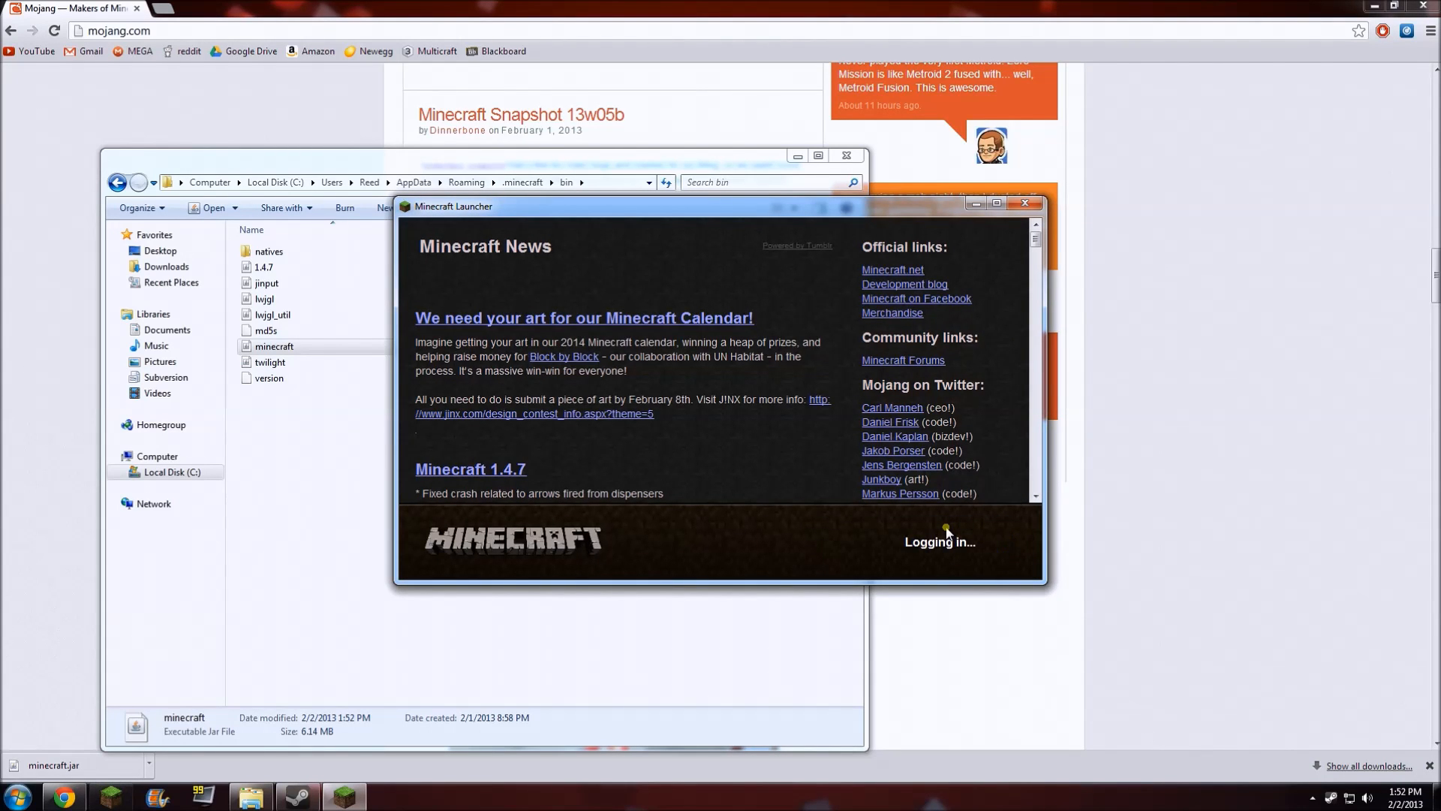